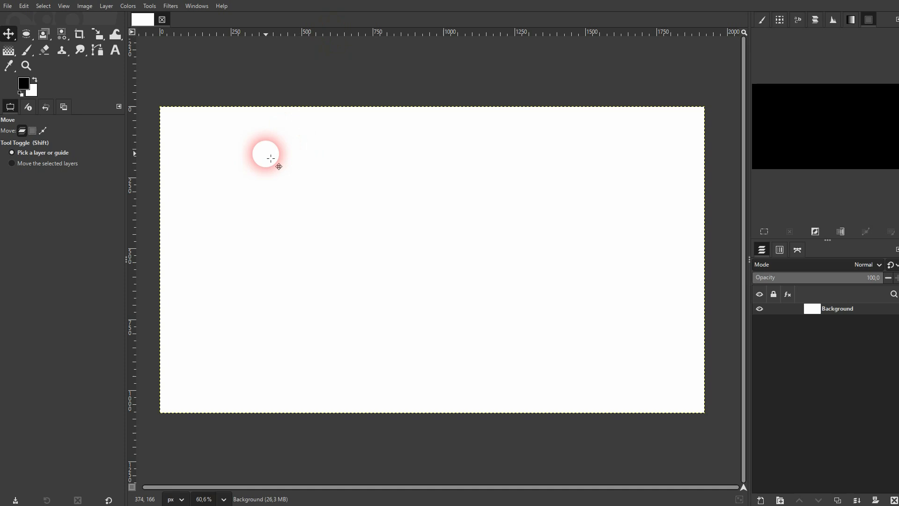
Check GIMP's version information from the Help menu and dismiss it
left_click(221, 6)
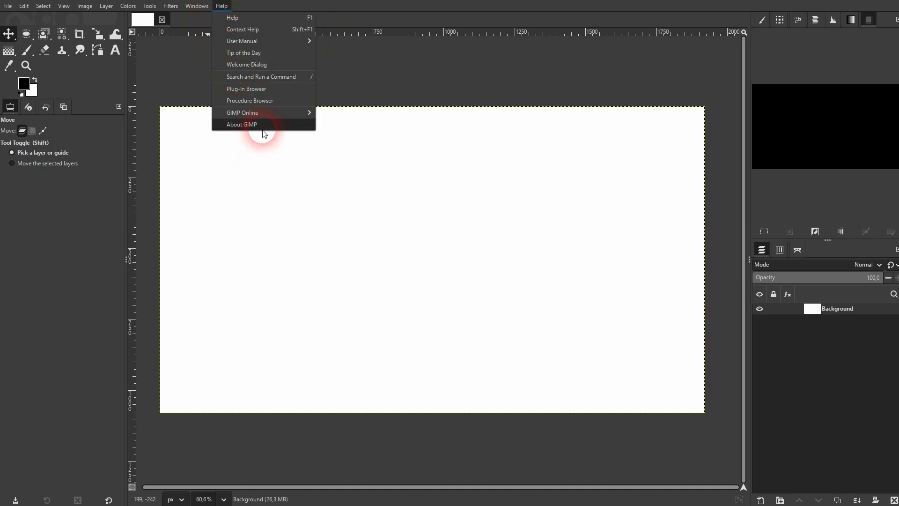
left_click(241, 125)
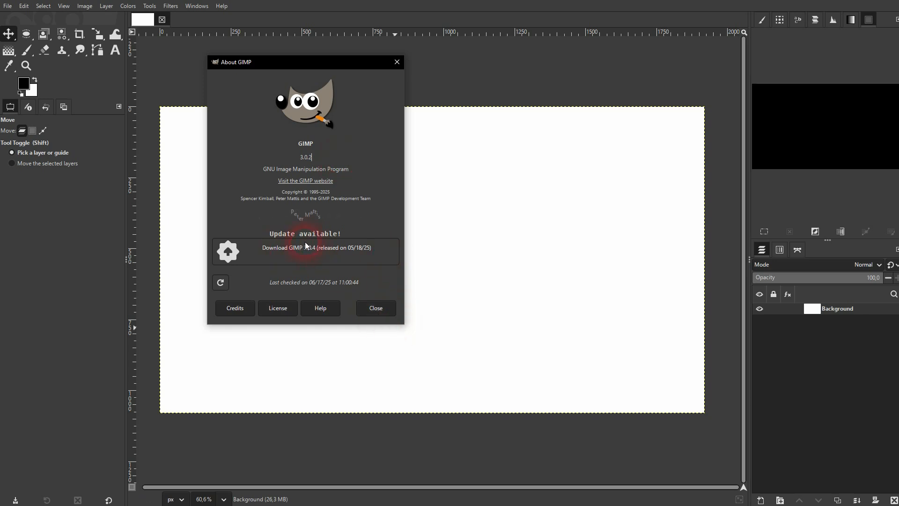
left_click(375, 308)
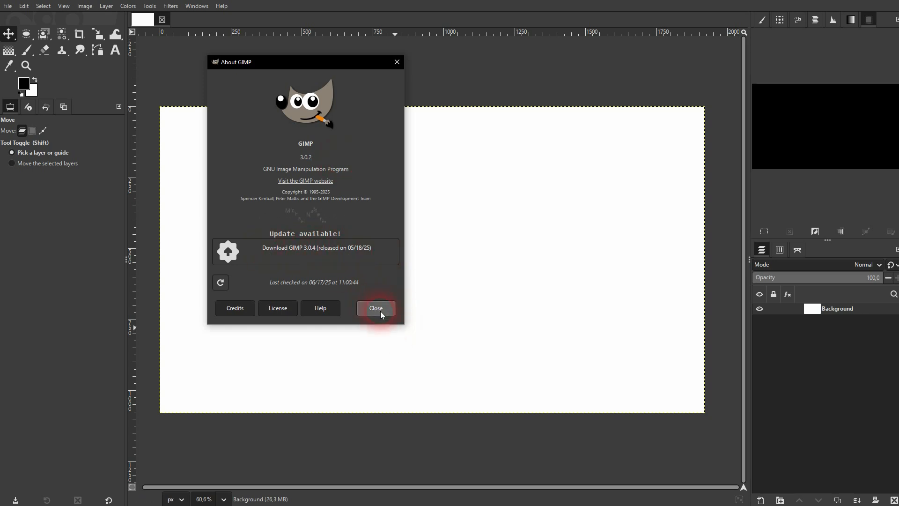
left_click(374, 308)
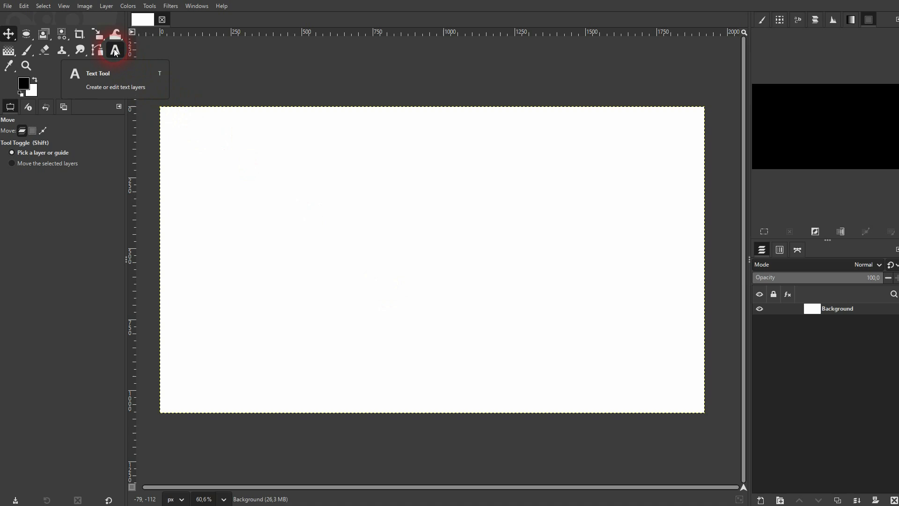
Add an Arial Black text layer reading OUTLINE on the white canvas
left_click(149, 6)
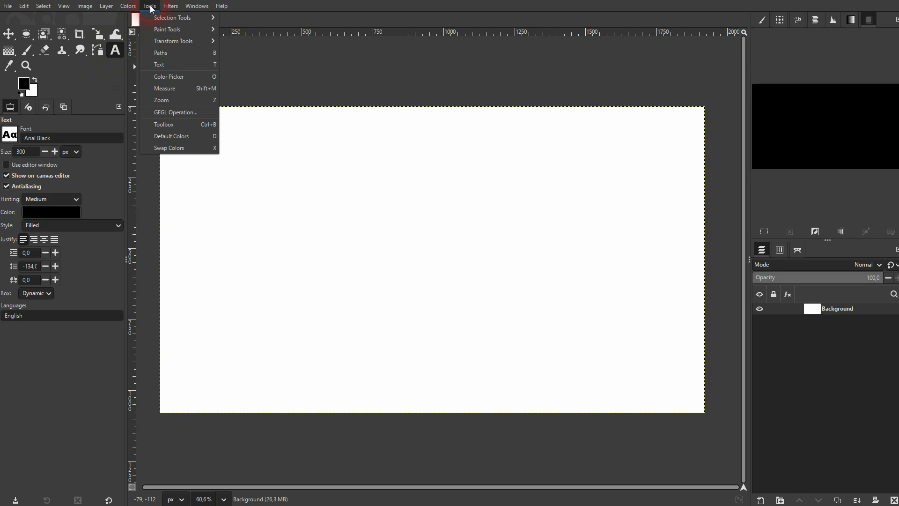
left_click(159, 64)
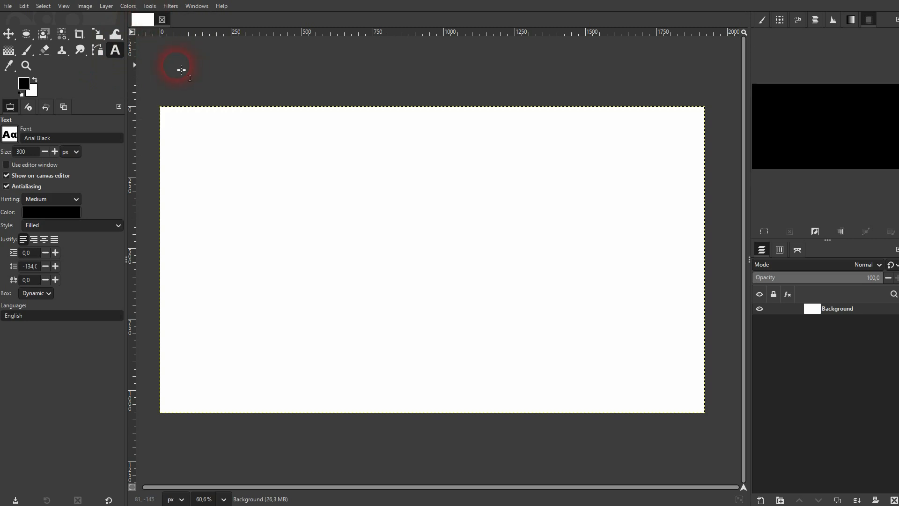
mouse_move(115, 50)
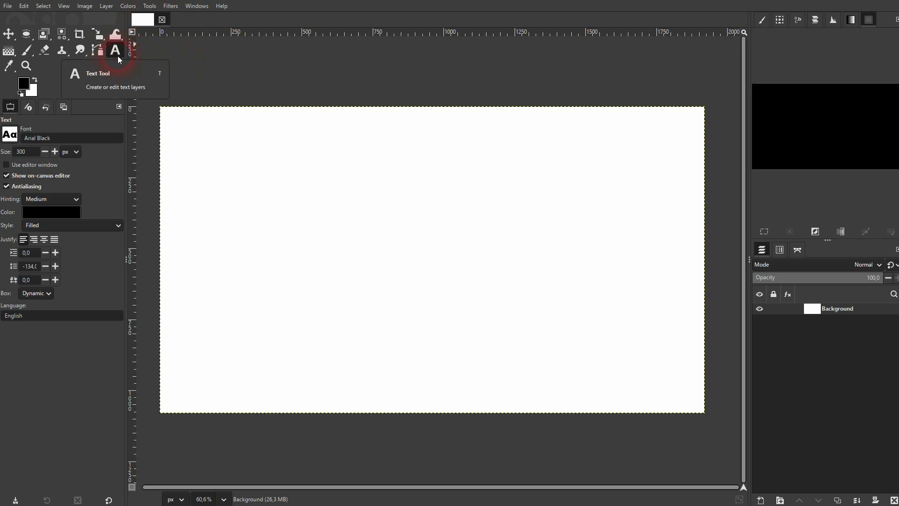
type("OUTLINE")
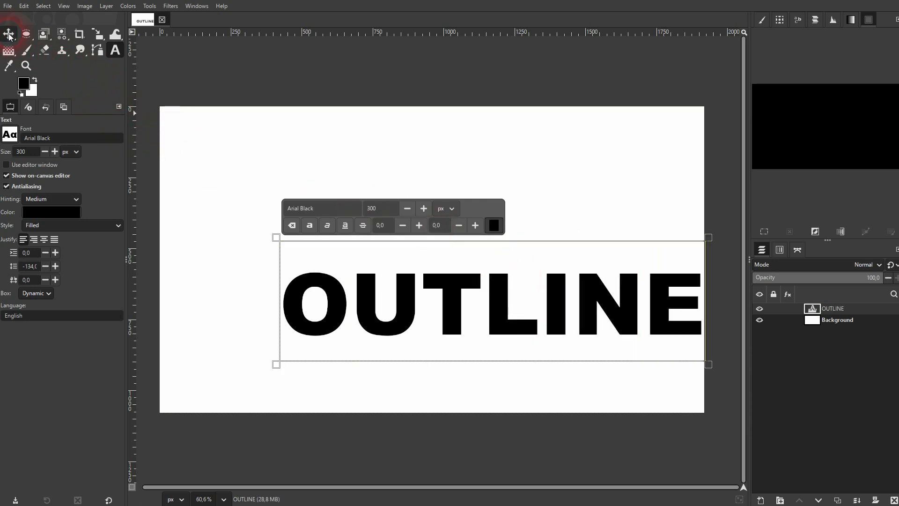
Move the OUTLINE text toward the canvas centre, keeping it without underline
left_click(9, 34)
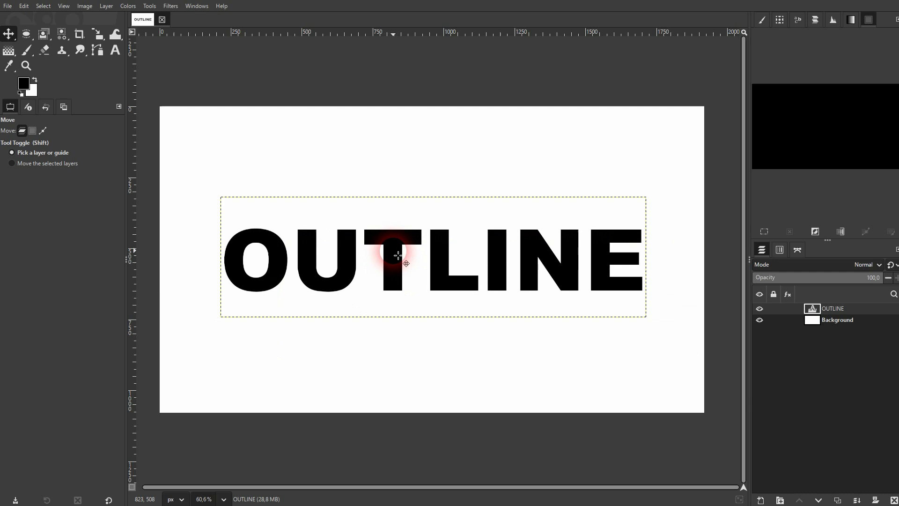
left_click(114, 49)
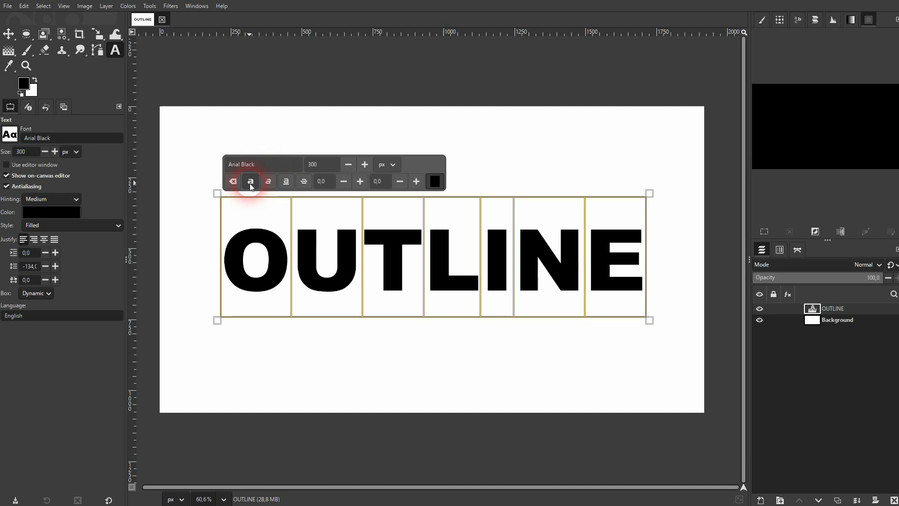
left_click(303, 181)
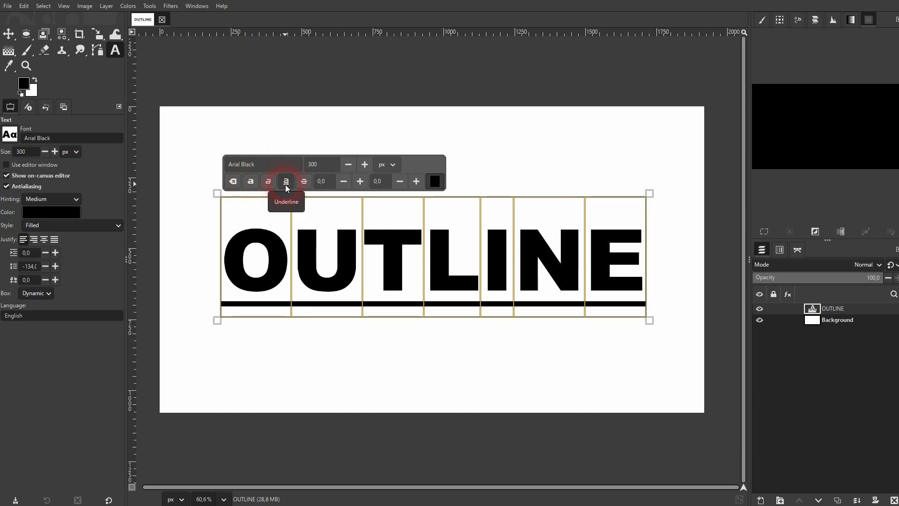
left_click(286, 181)
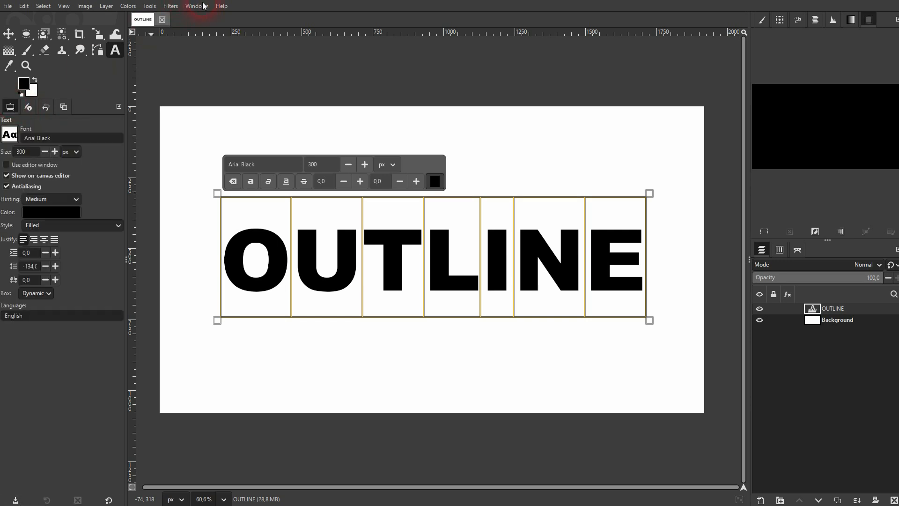
Raise the text size to about 310 px and make the text colour red
left_click(197, 6)
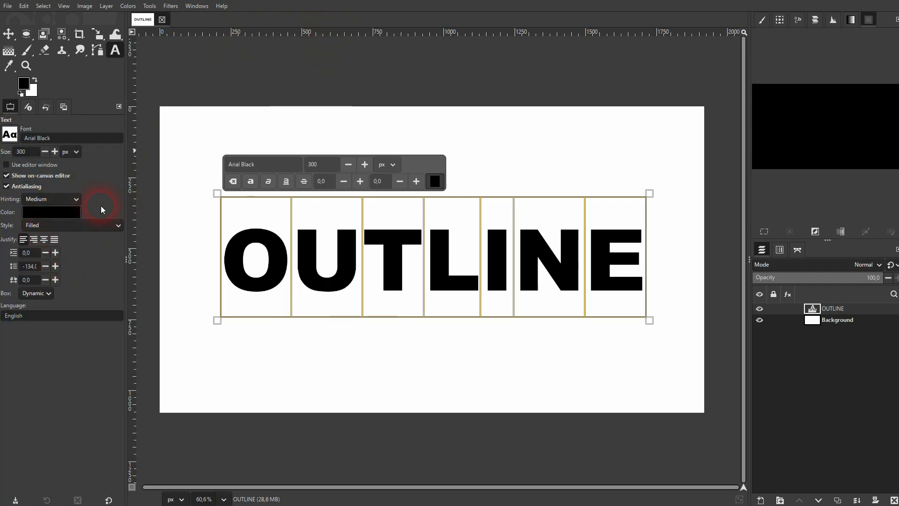
left_click(55, 151)
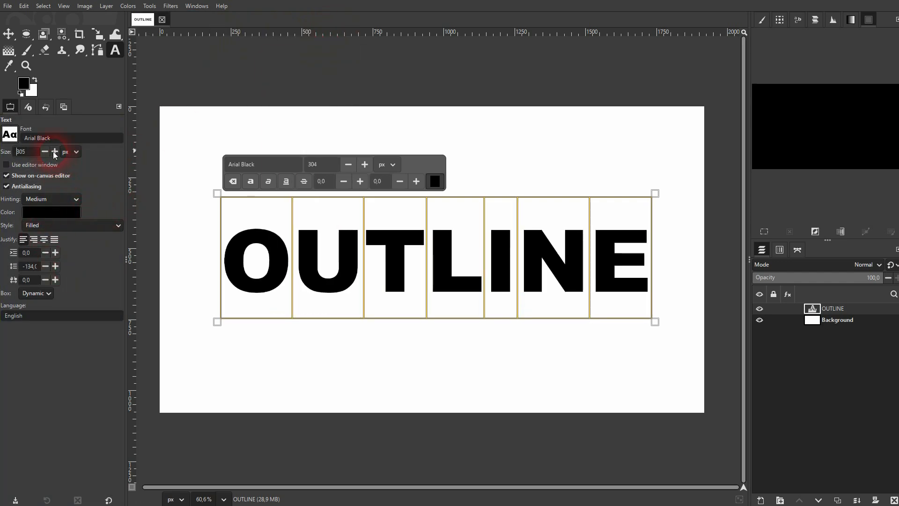
left_click(55, 152)
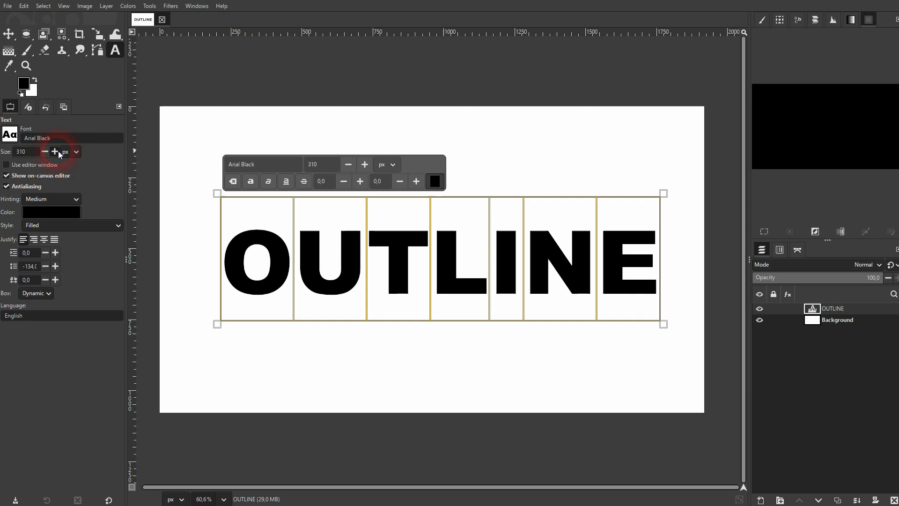
left_click(435, 181)
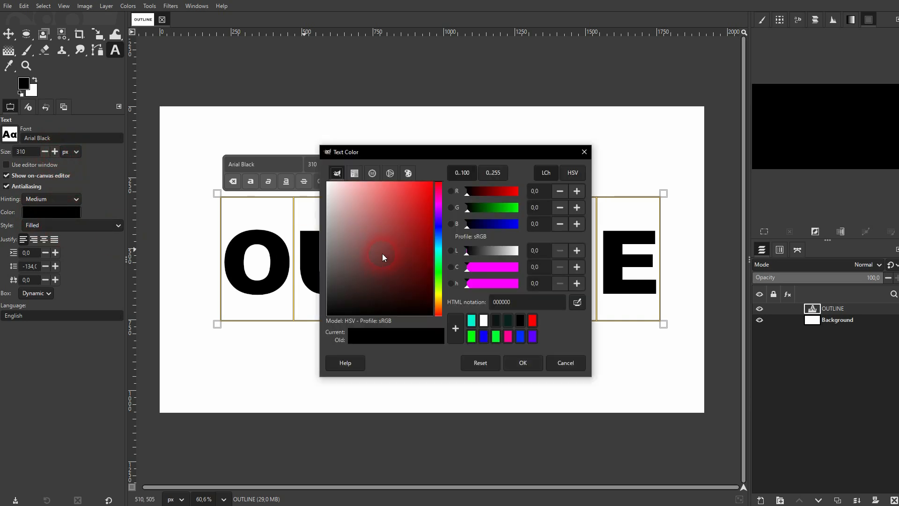
left_click(521, 362)
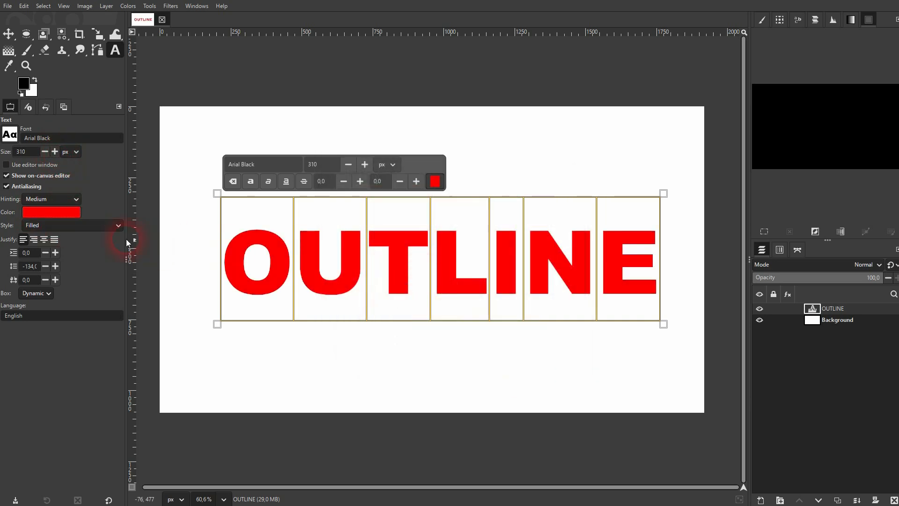
Set the text style to 'Outlined and filled' with a near-black solid outline
left_click(119, 225)
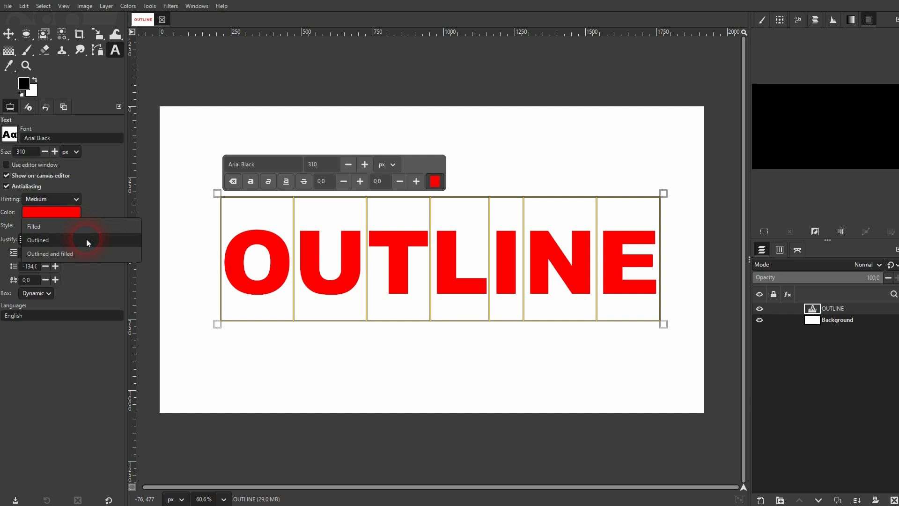
left_click(37, 239)
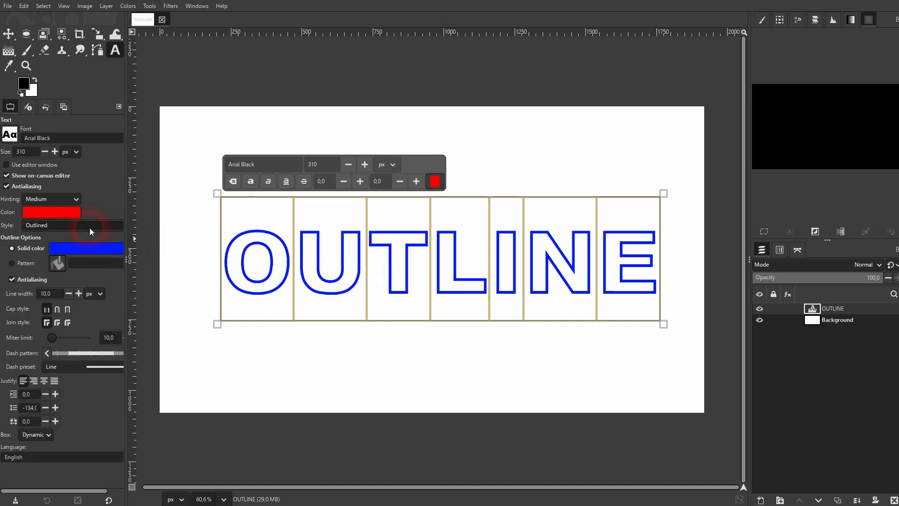
left_click(72, 224)
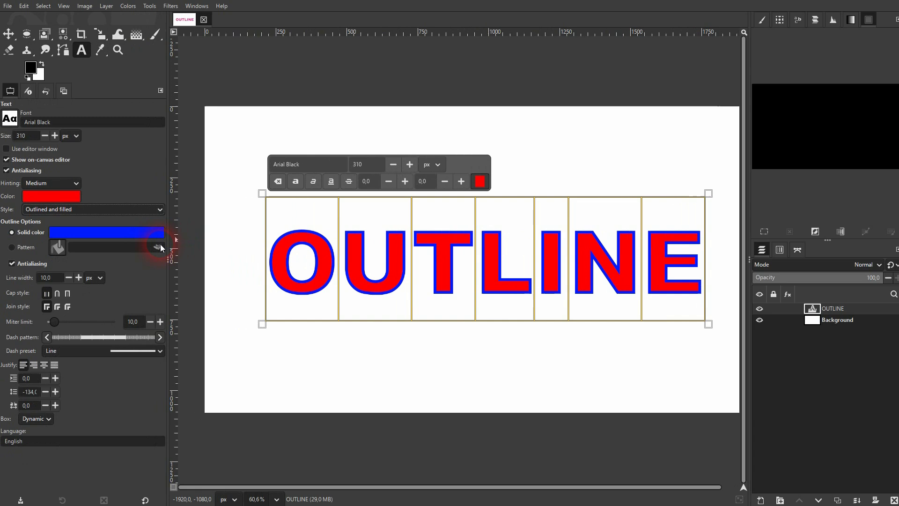
left_click(91, 209)
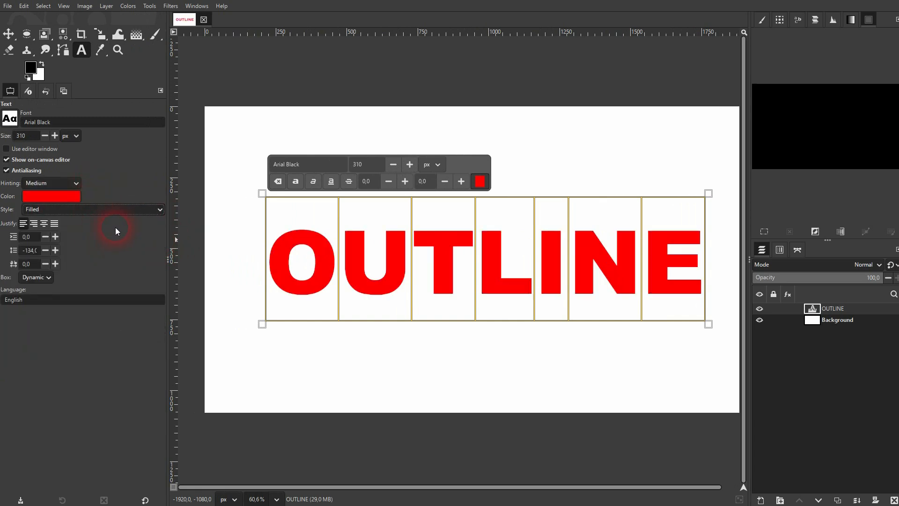
left_click(92, 208)
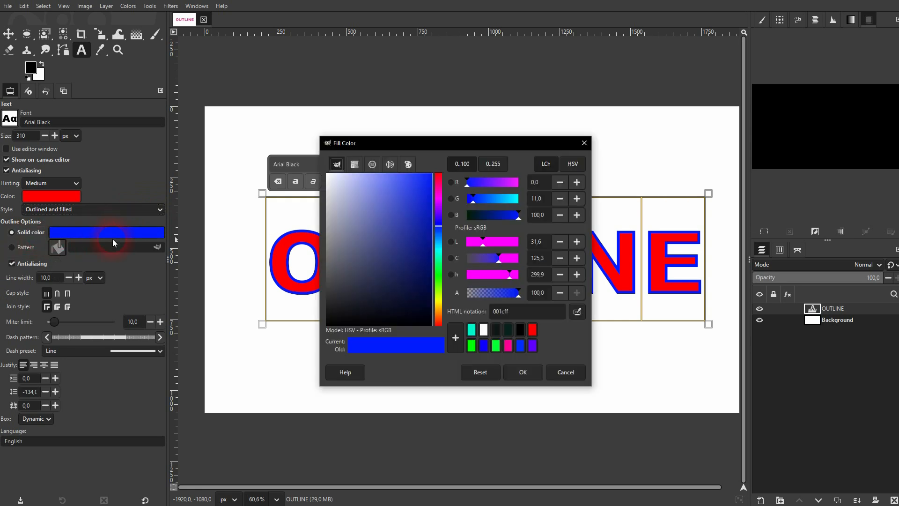
left_click(281, 258)
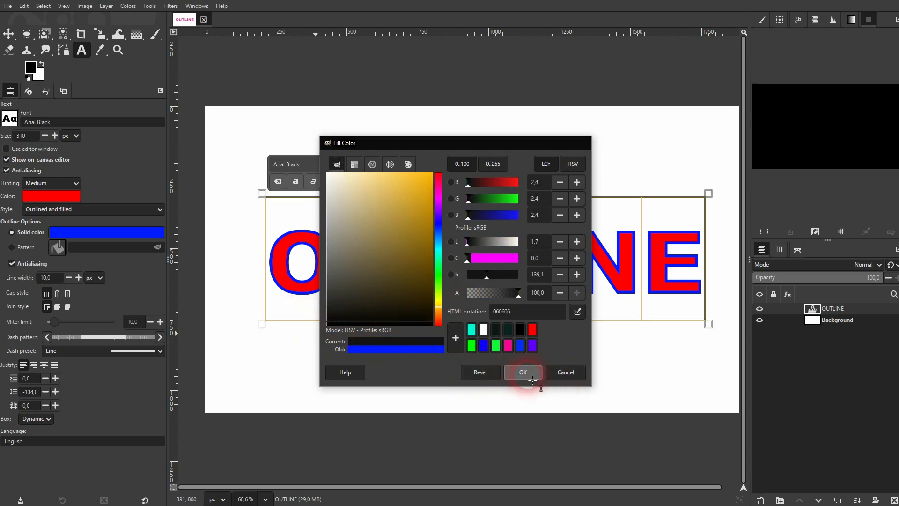
left_click(522, 372)
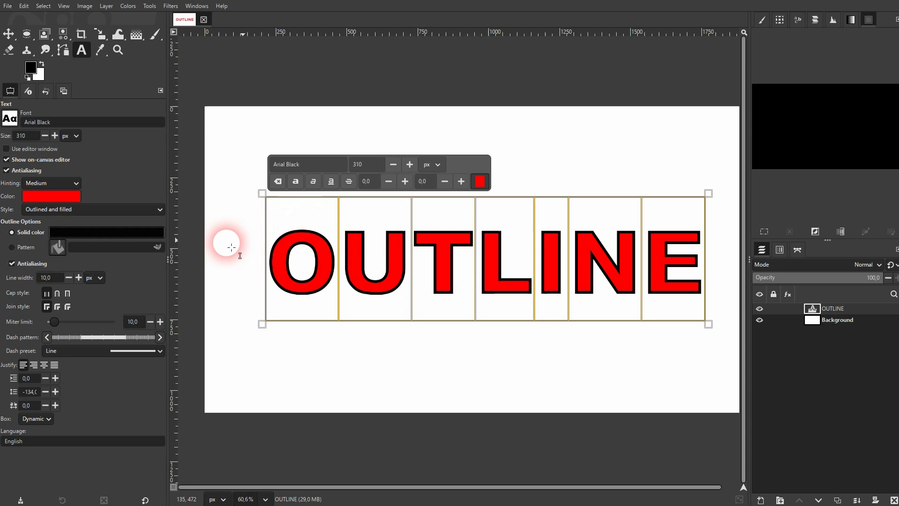
Try thicker and thinner outline widths, then dotted and stipple dash patterns
left_click(78, 277)
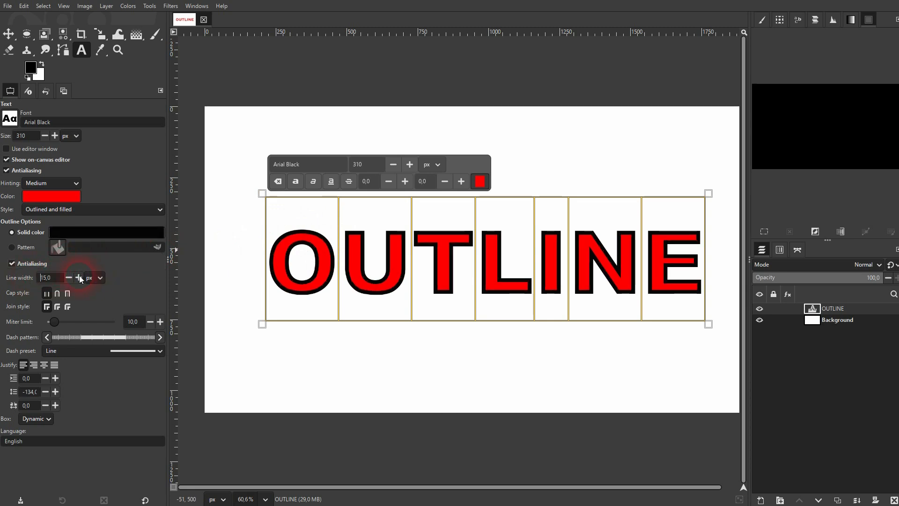
left_click(77, 278)
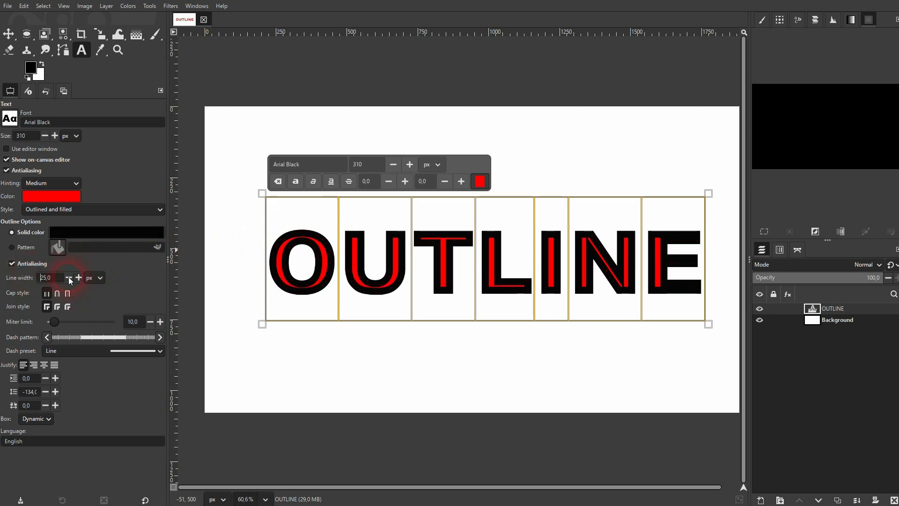
left_click(67, 277)
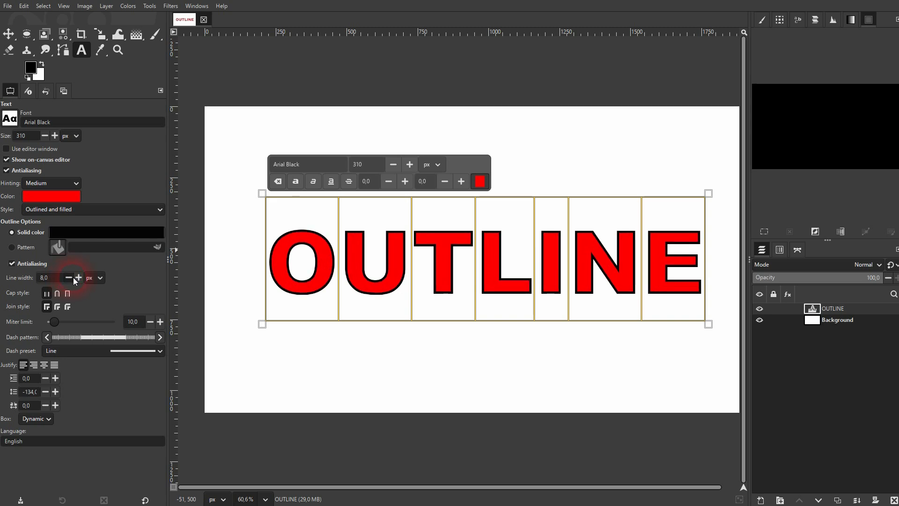
left_click(78, 277)
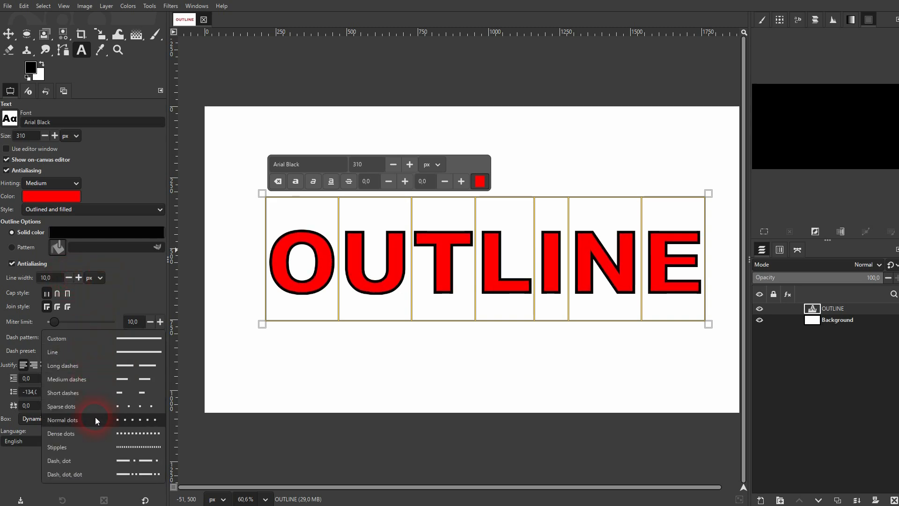
left_click(62, 420)
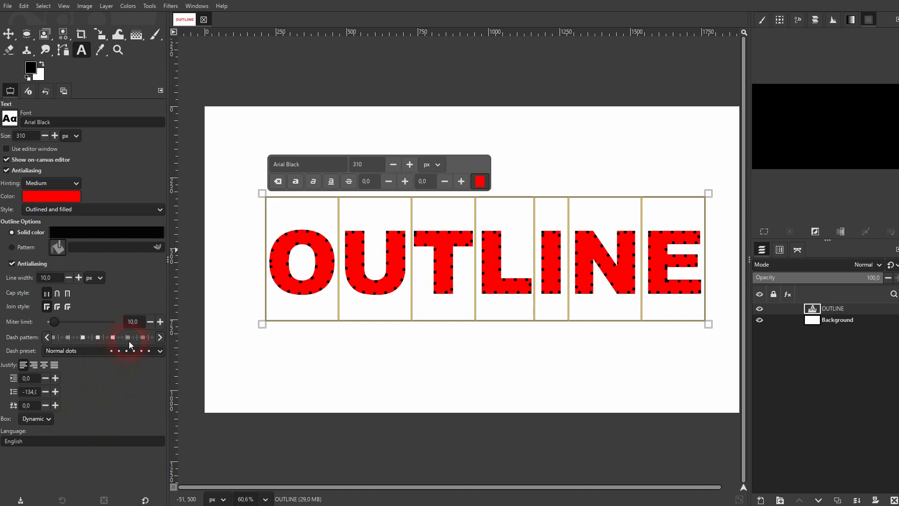
left_click(103, 350)
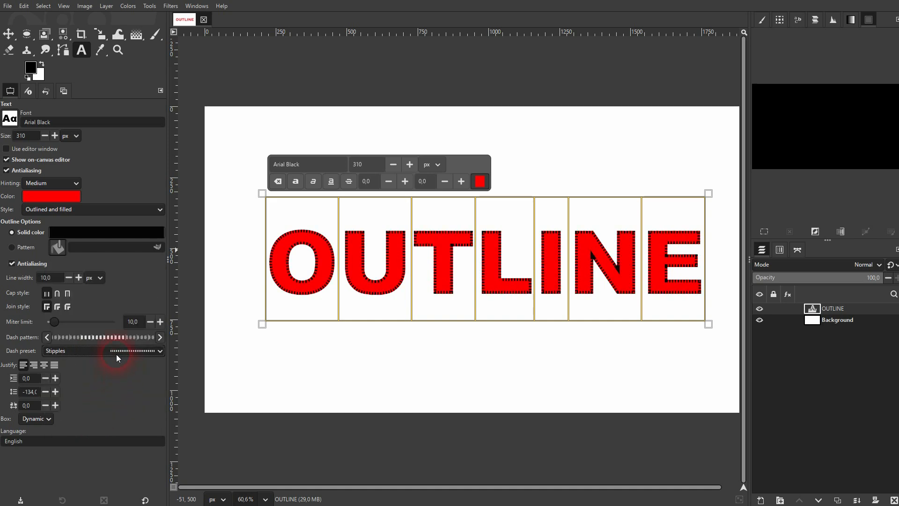
left_click(159, 350)
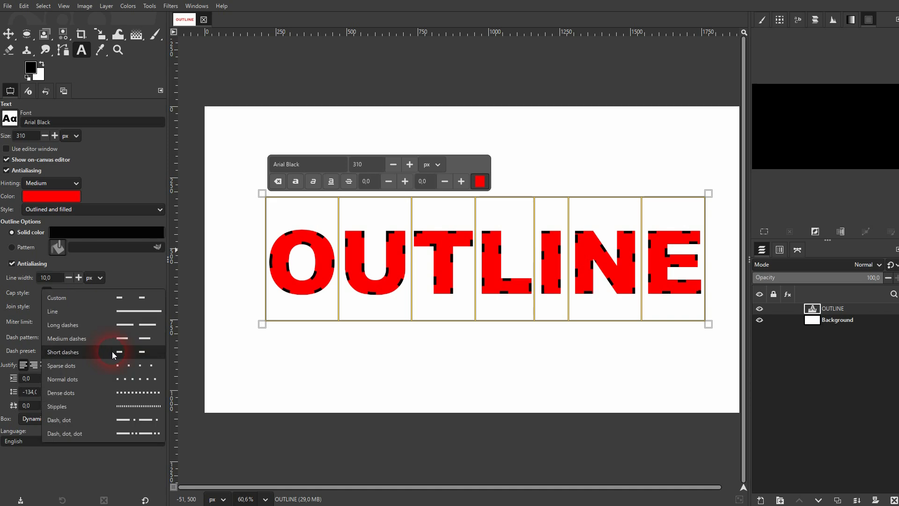
mouse_move(101, 372)
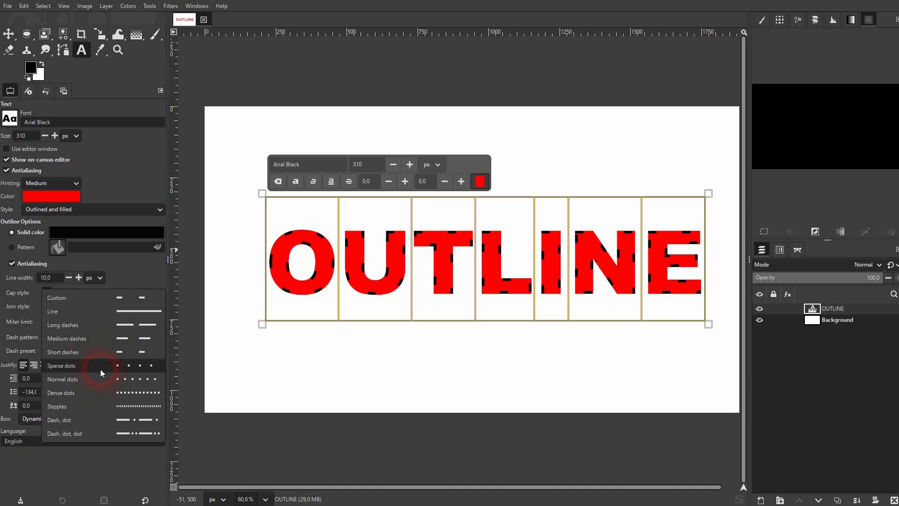
Try another dash pattern with rounded corners, revert to the solid 10 px line and finish editing
left_click(53, 311)
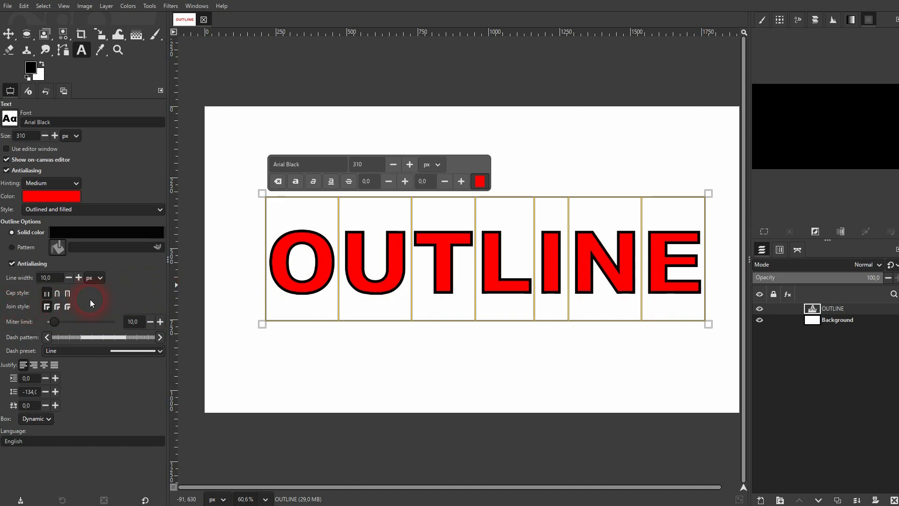
left_click(68, 306)
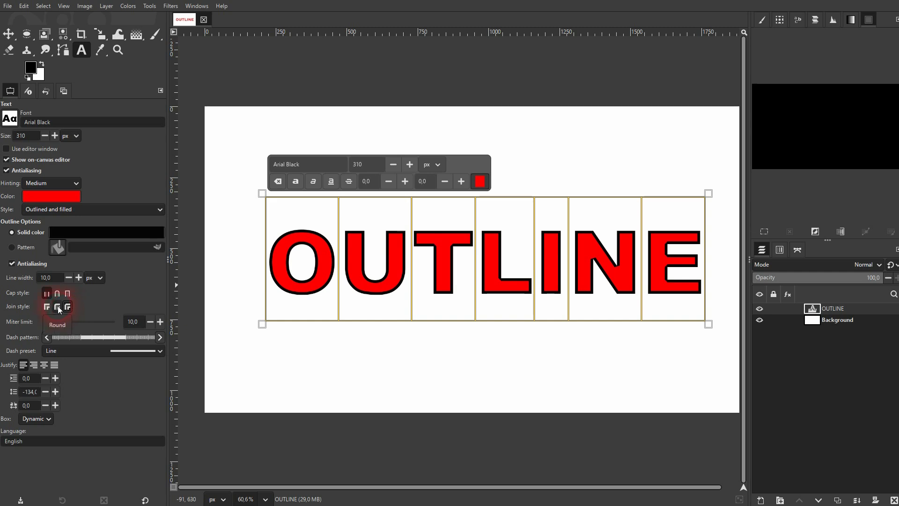
left_click(46, 305)
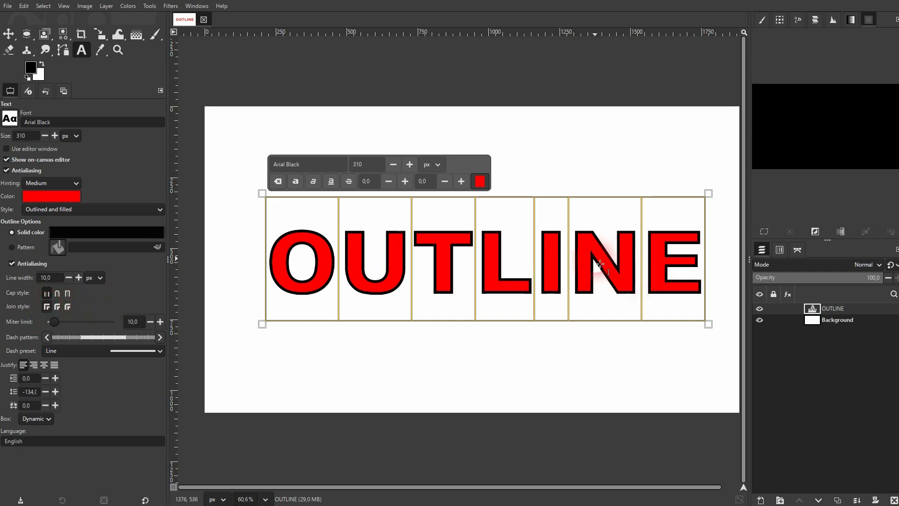
left_click(9, 34)
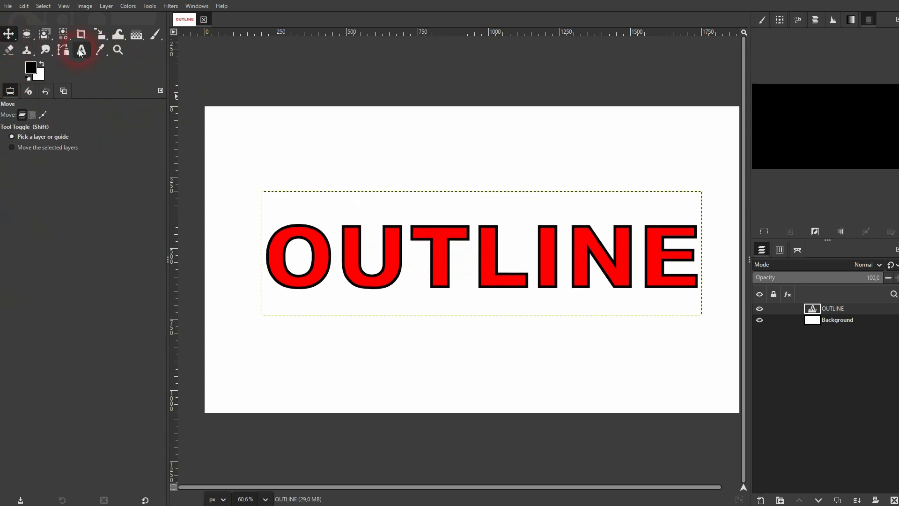
Make the OUTLINE letters black with a blue (0038ff) solid outline and finish editing
left_click(81, 50)
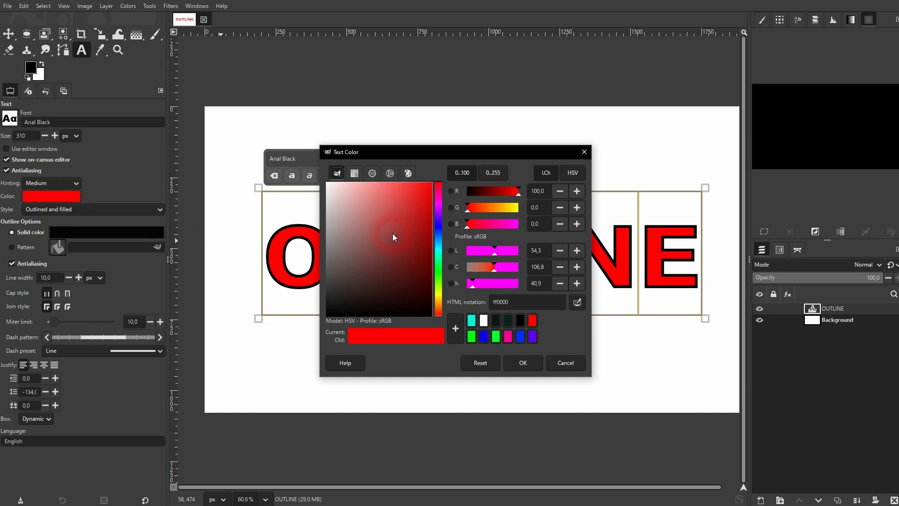
left_click(521, 362)
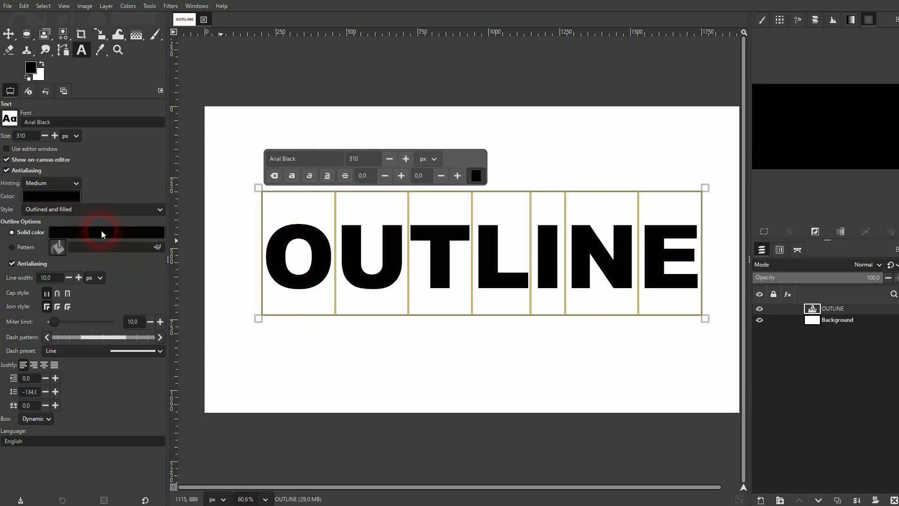
left_click(106, 231)
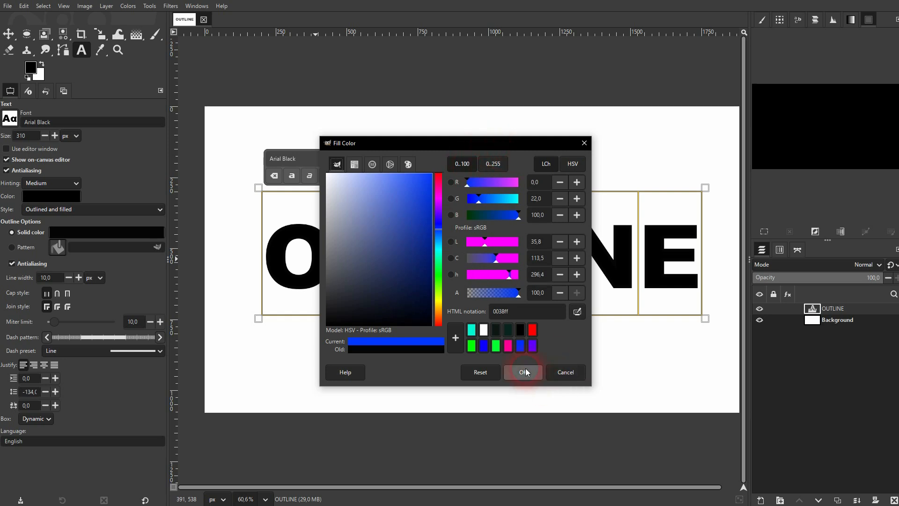
left_click(522, 372)
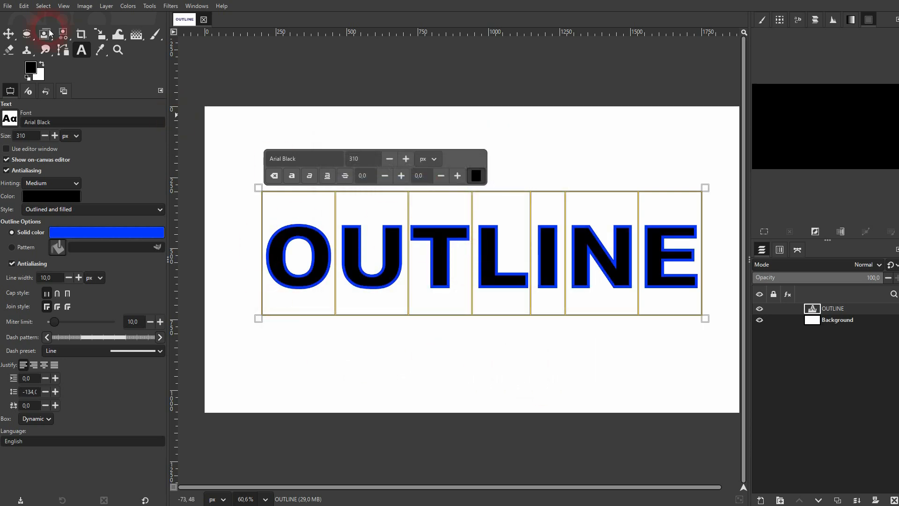
left_click(10, 32)
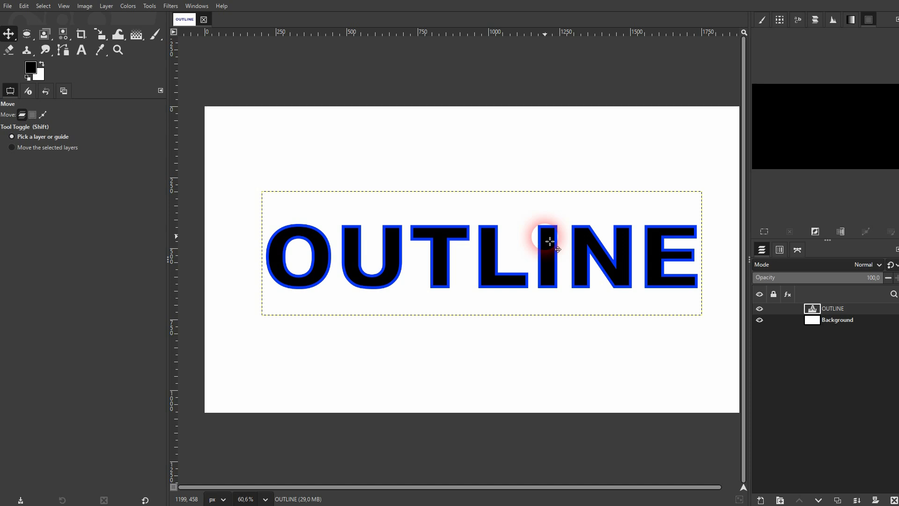
left_click(80, 49)
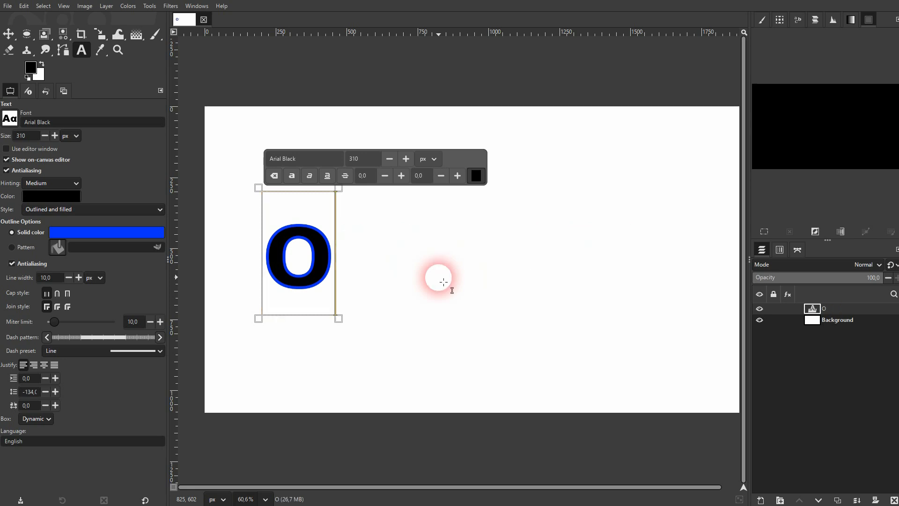
type("DJUST")
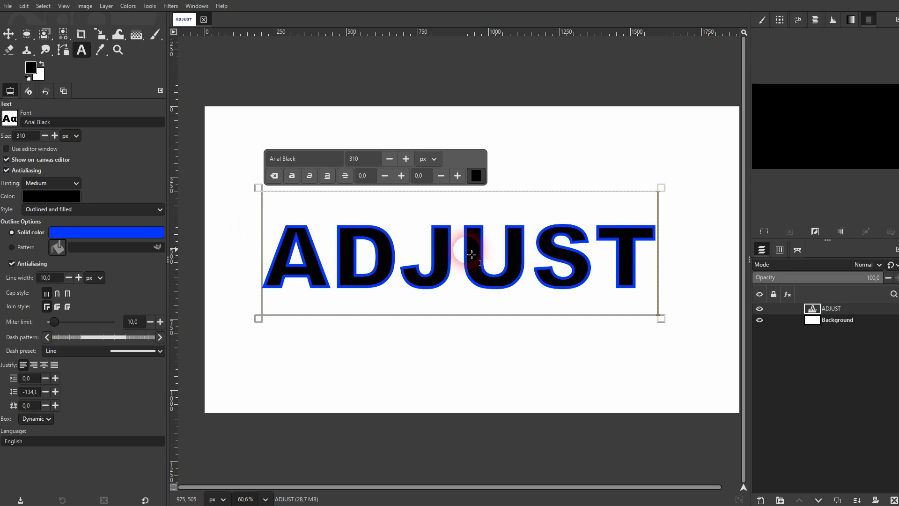
mouse_move(313, 237)
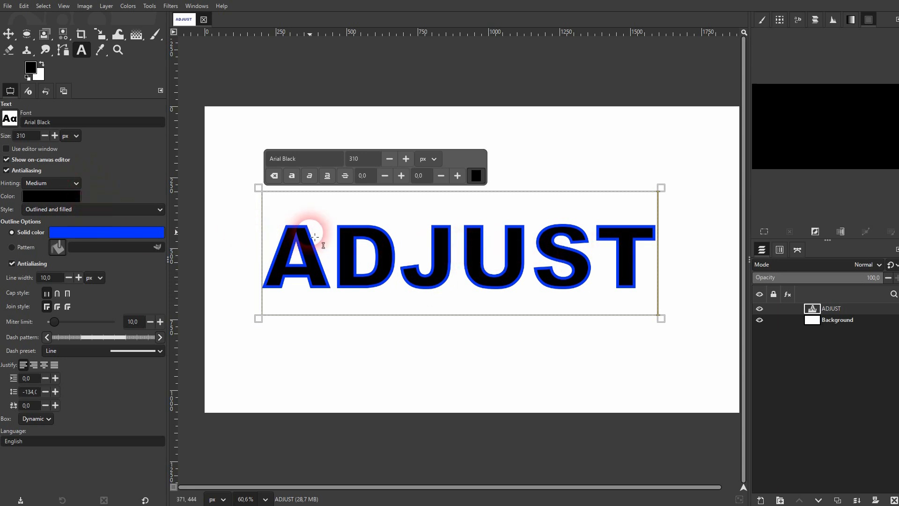
type("OUTLI")
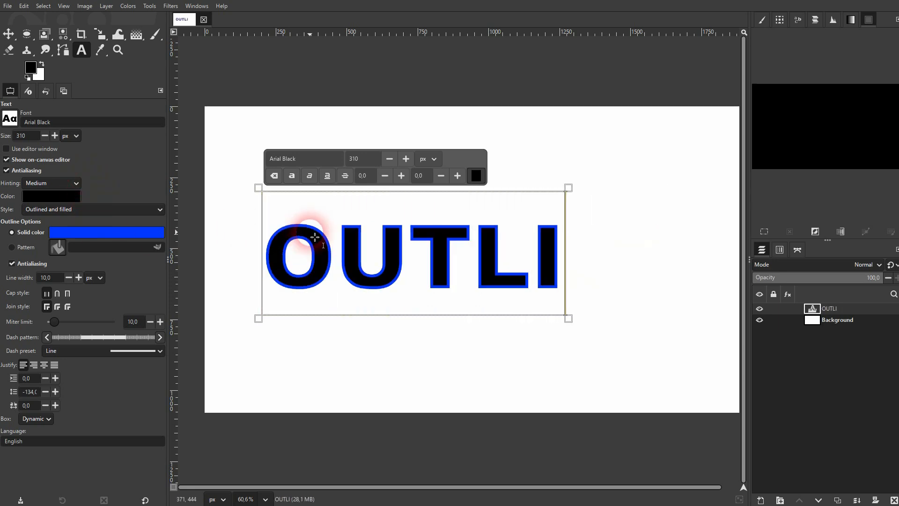
type("NE")
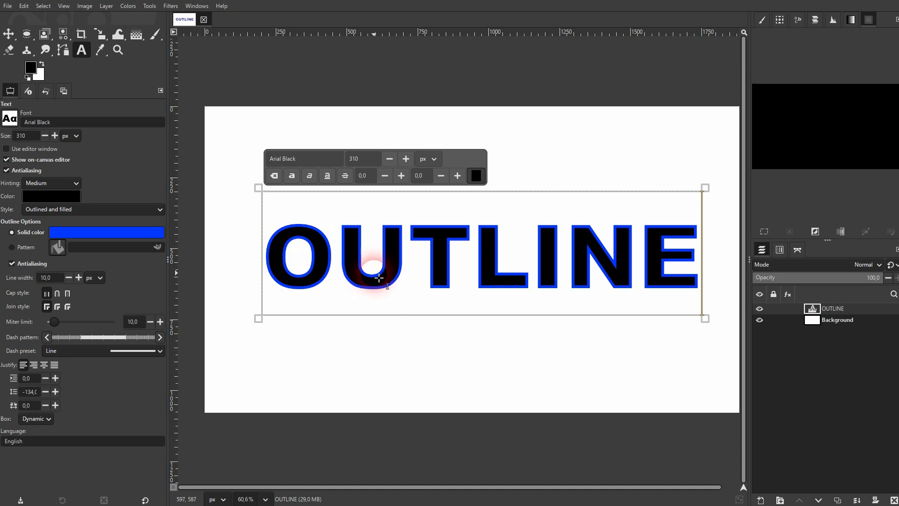
left_click(8, 34)
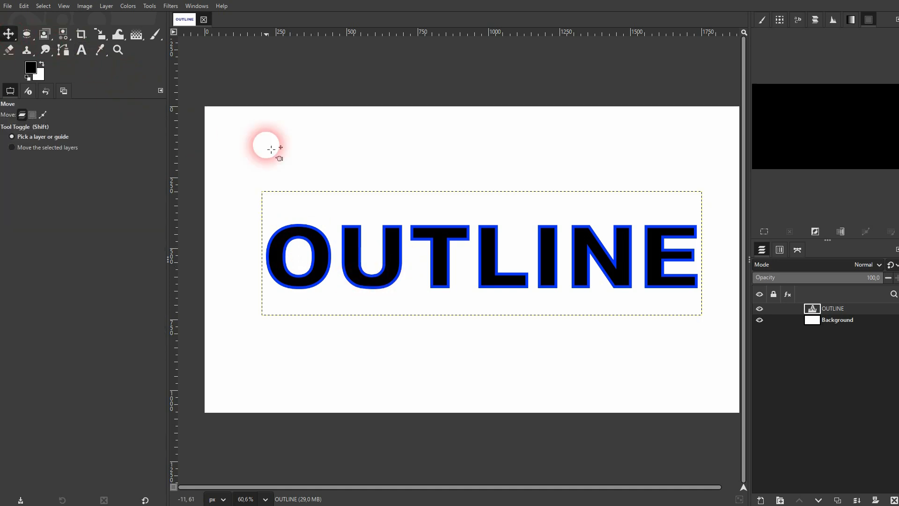